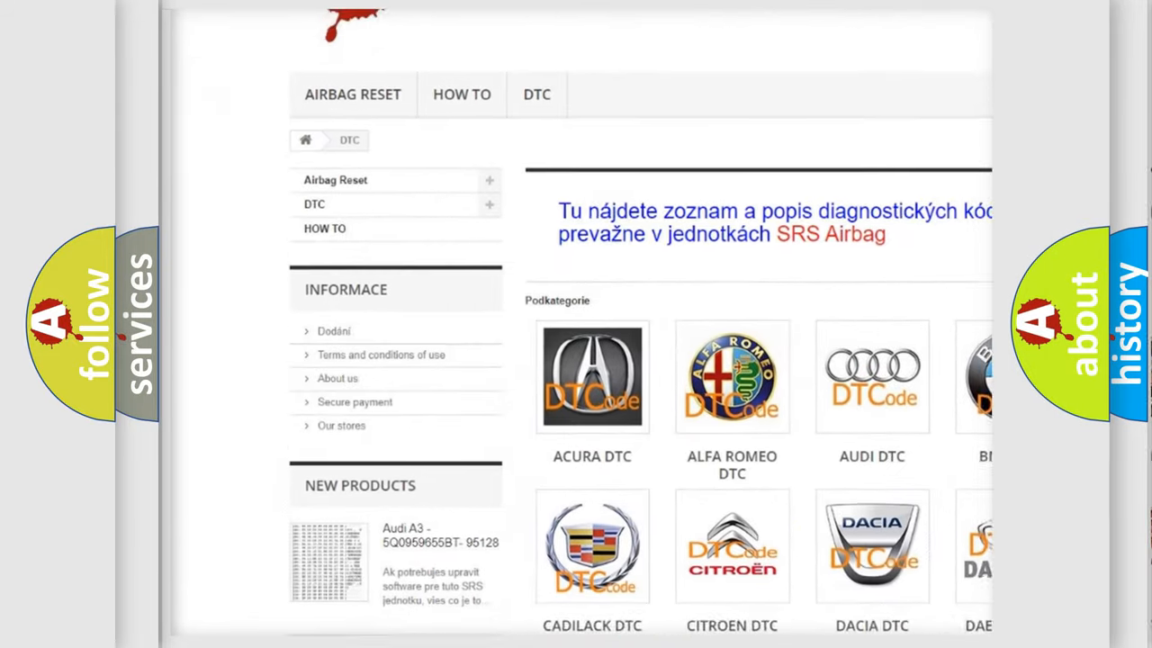
scroll("down", 3)
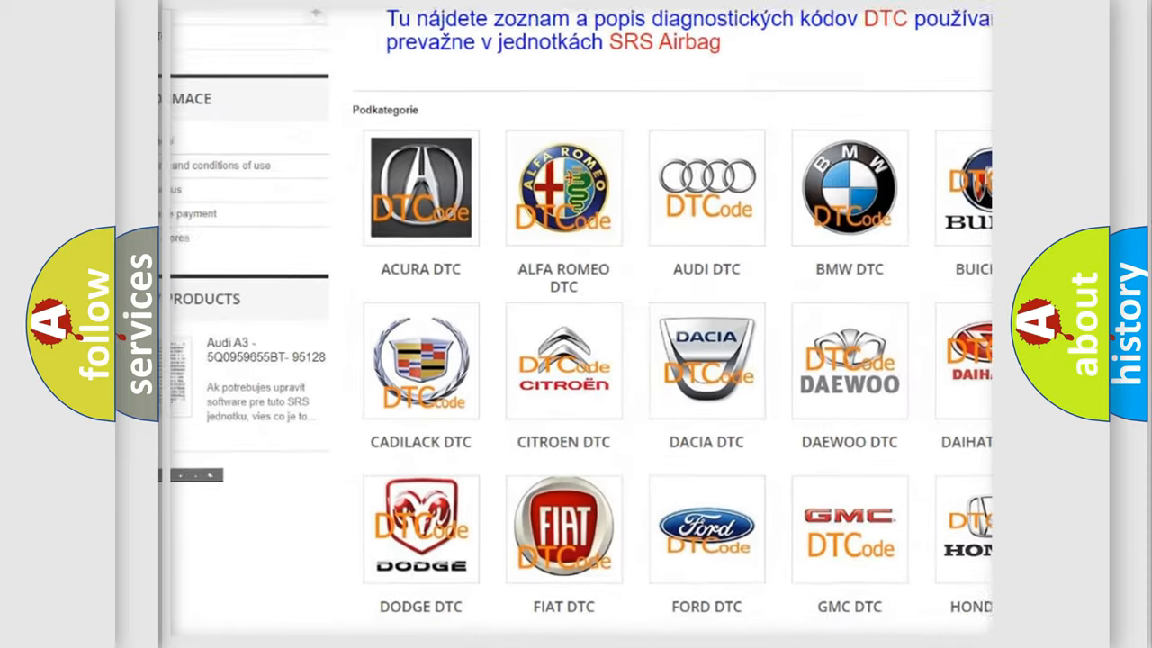
scroll("down", 3)
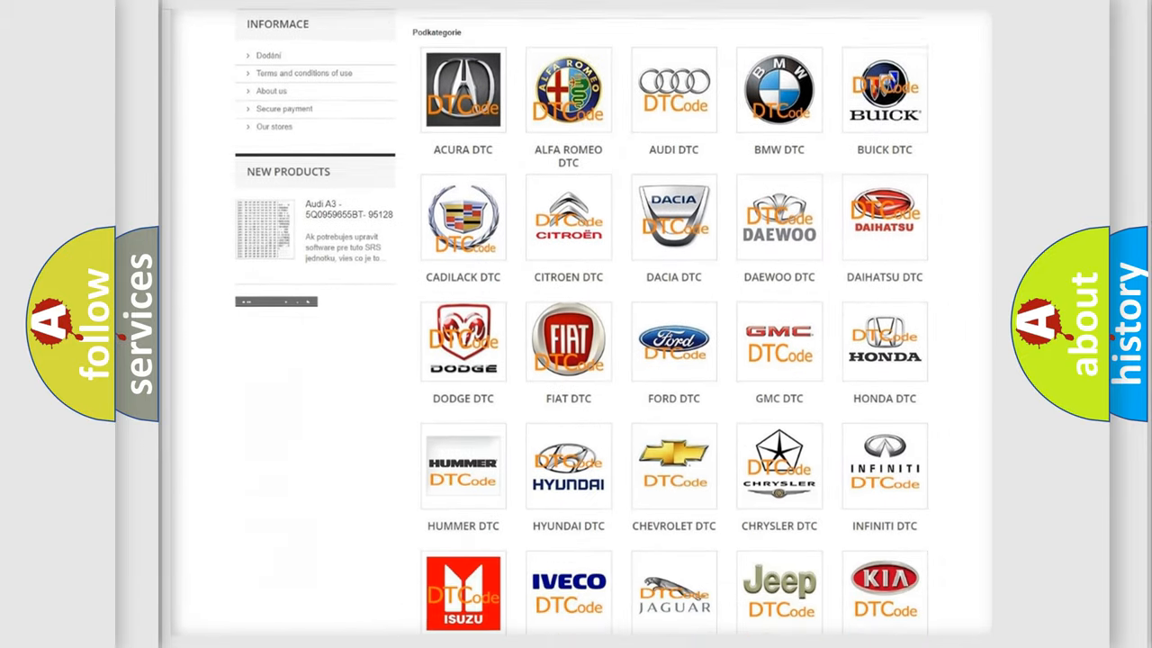
scroll("down", 3)
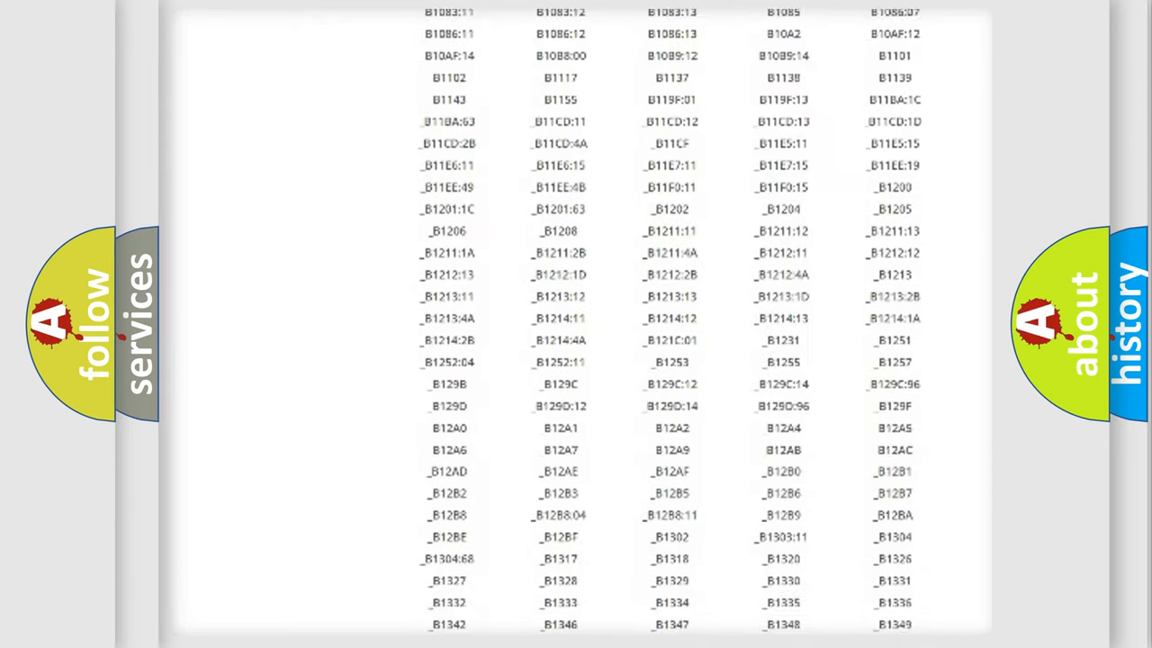
scroll("down", 3)
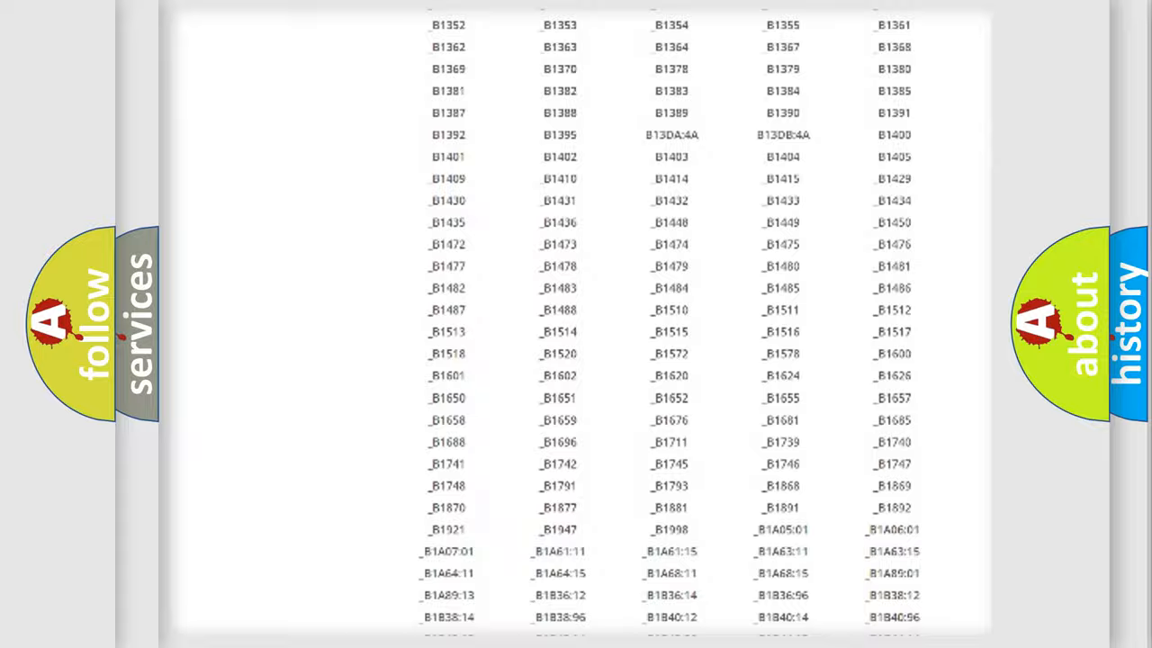